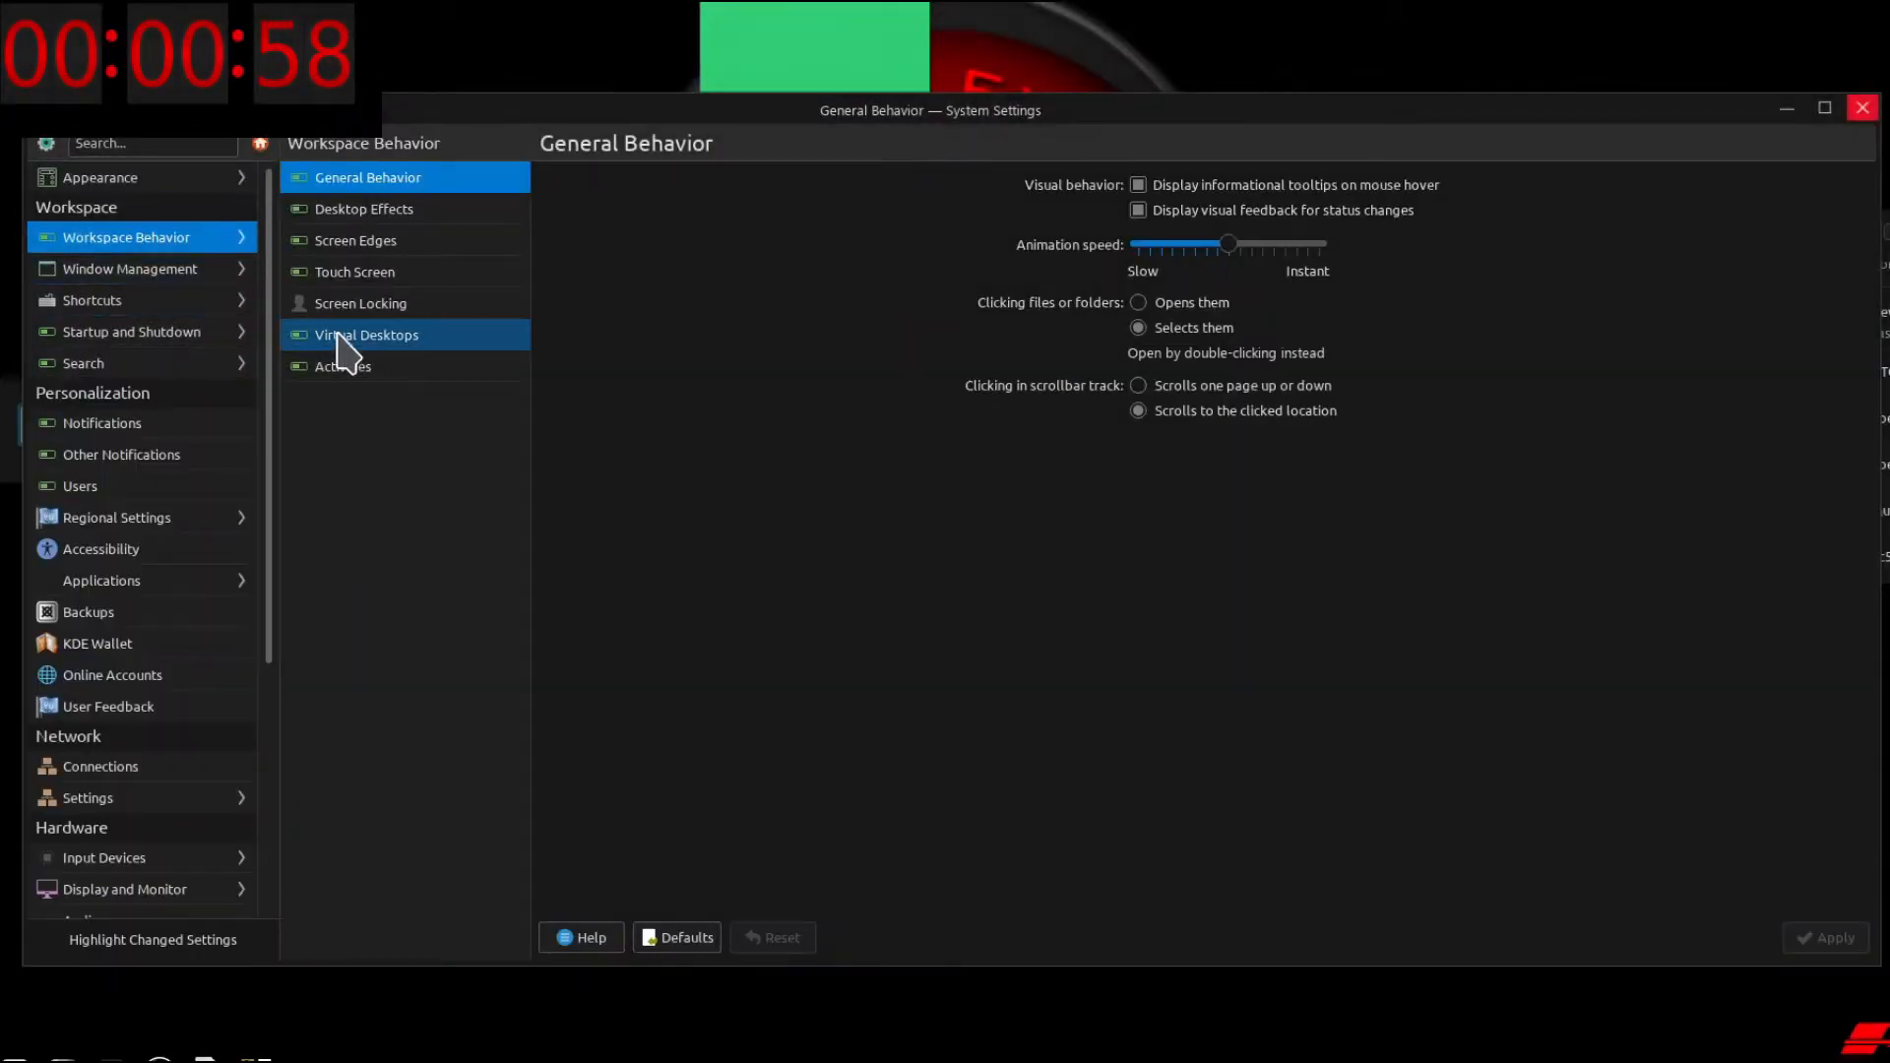
- Open the Virtual Desktops page, which lists Desktop 1, Desktop 2 and Desktop 3
{"action": "left_click", "coordinate": [365, 334]}
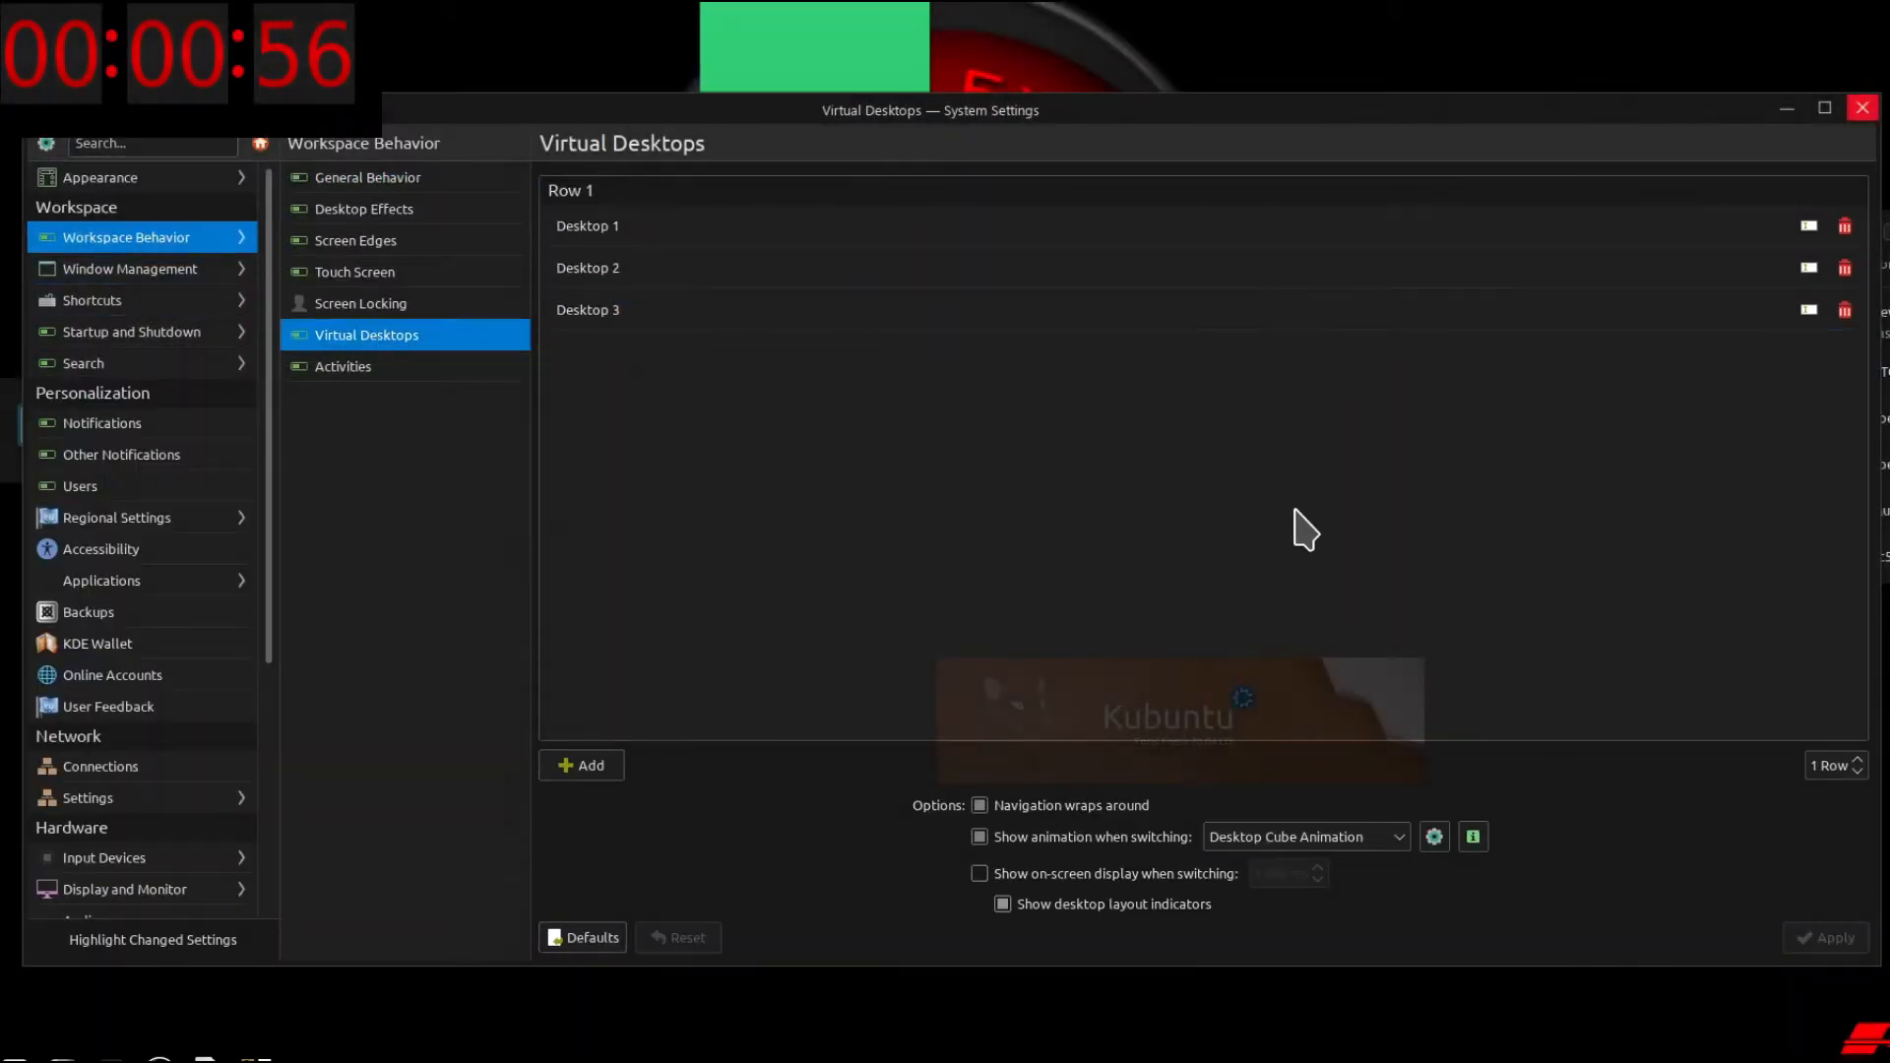
{"action": "mouse_move", "coordinate": [1445, 494]}
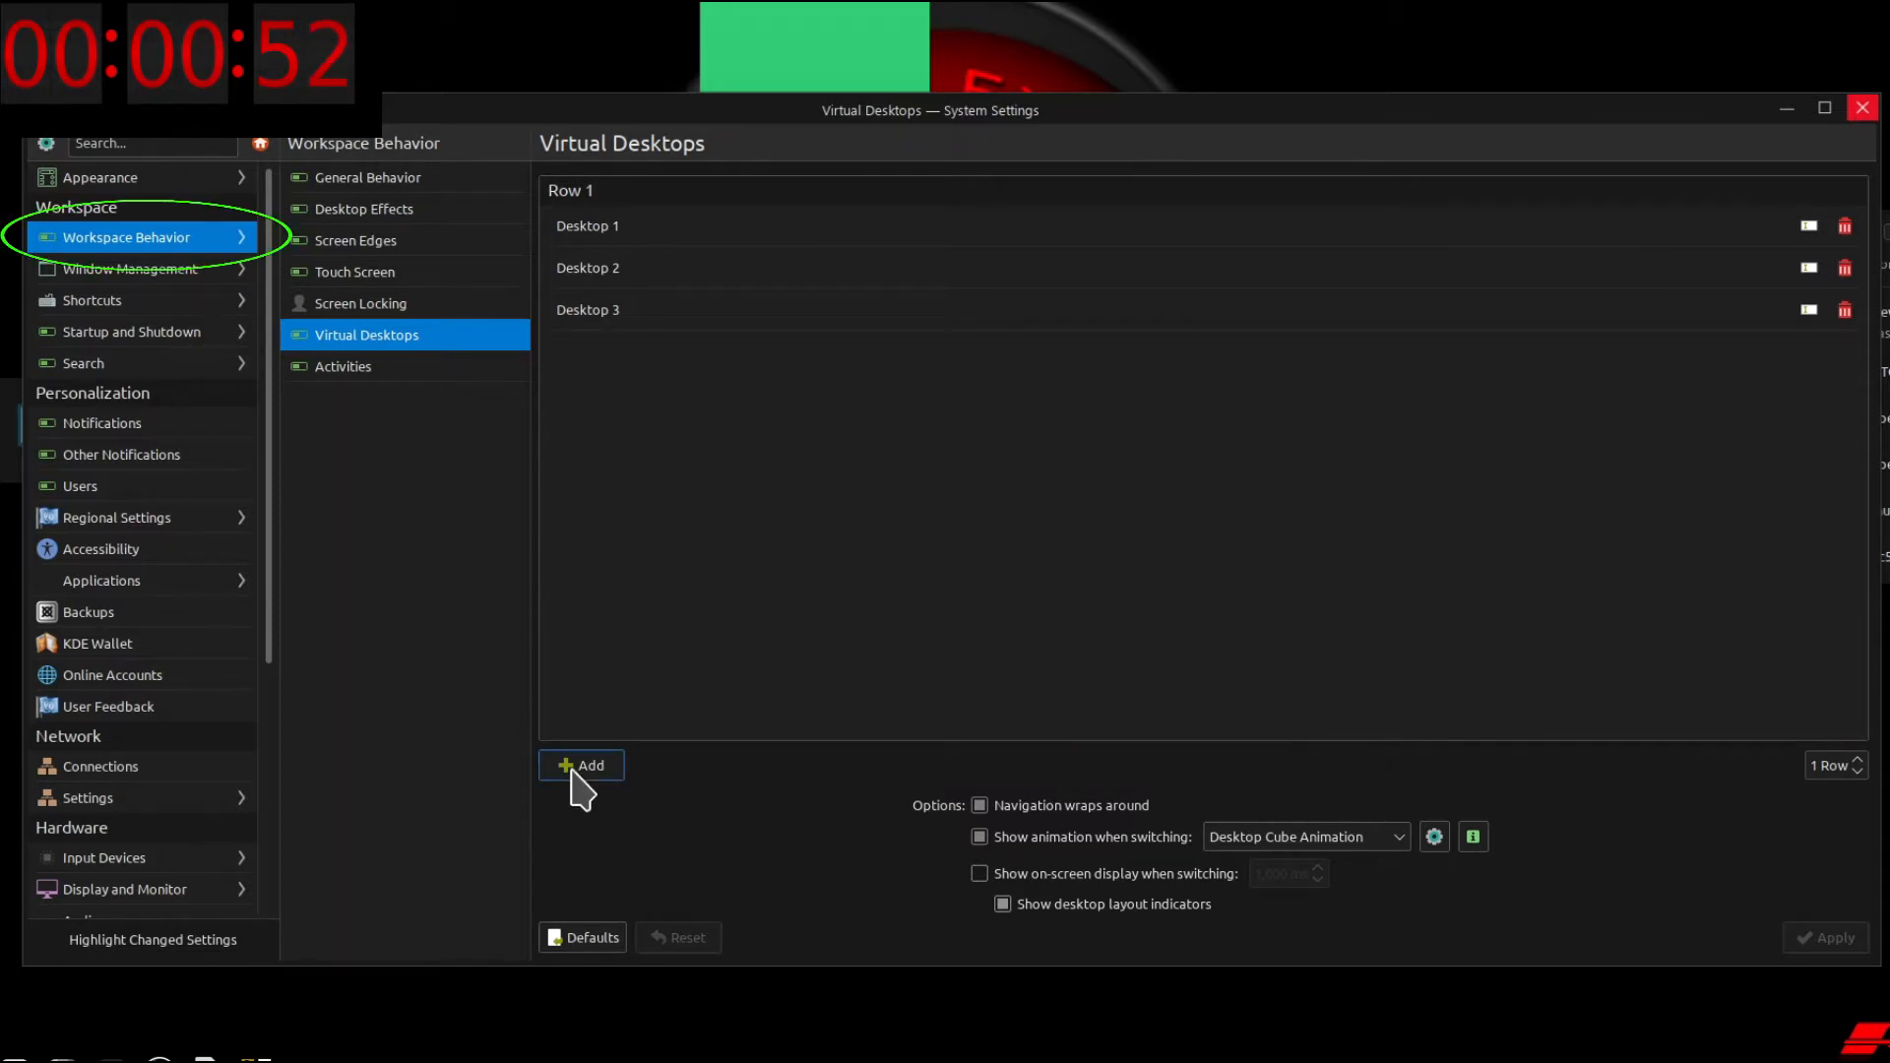
- Add three desktops named D4, D5 and D6, then add a seventh New Desktop
{"action": "left_click", "coordinate": [580, 764]}
{"action": "type", "text": "D4"}
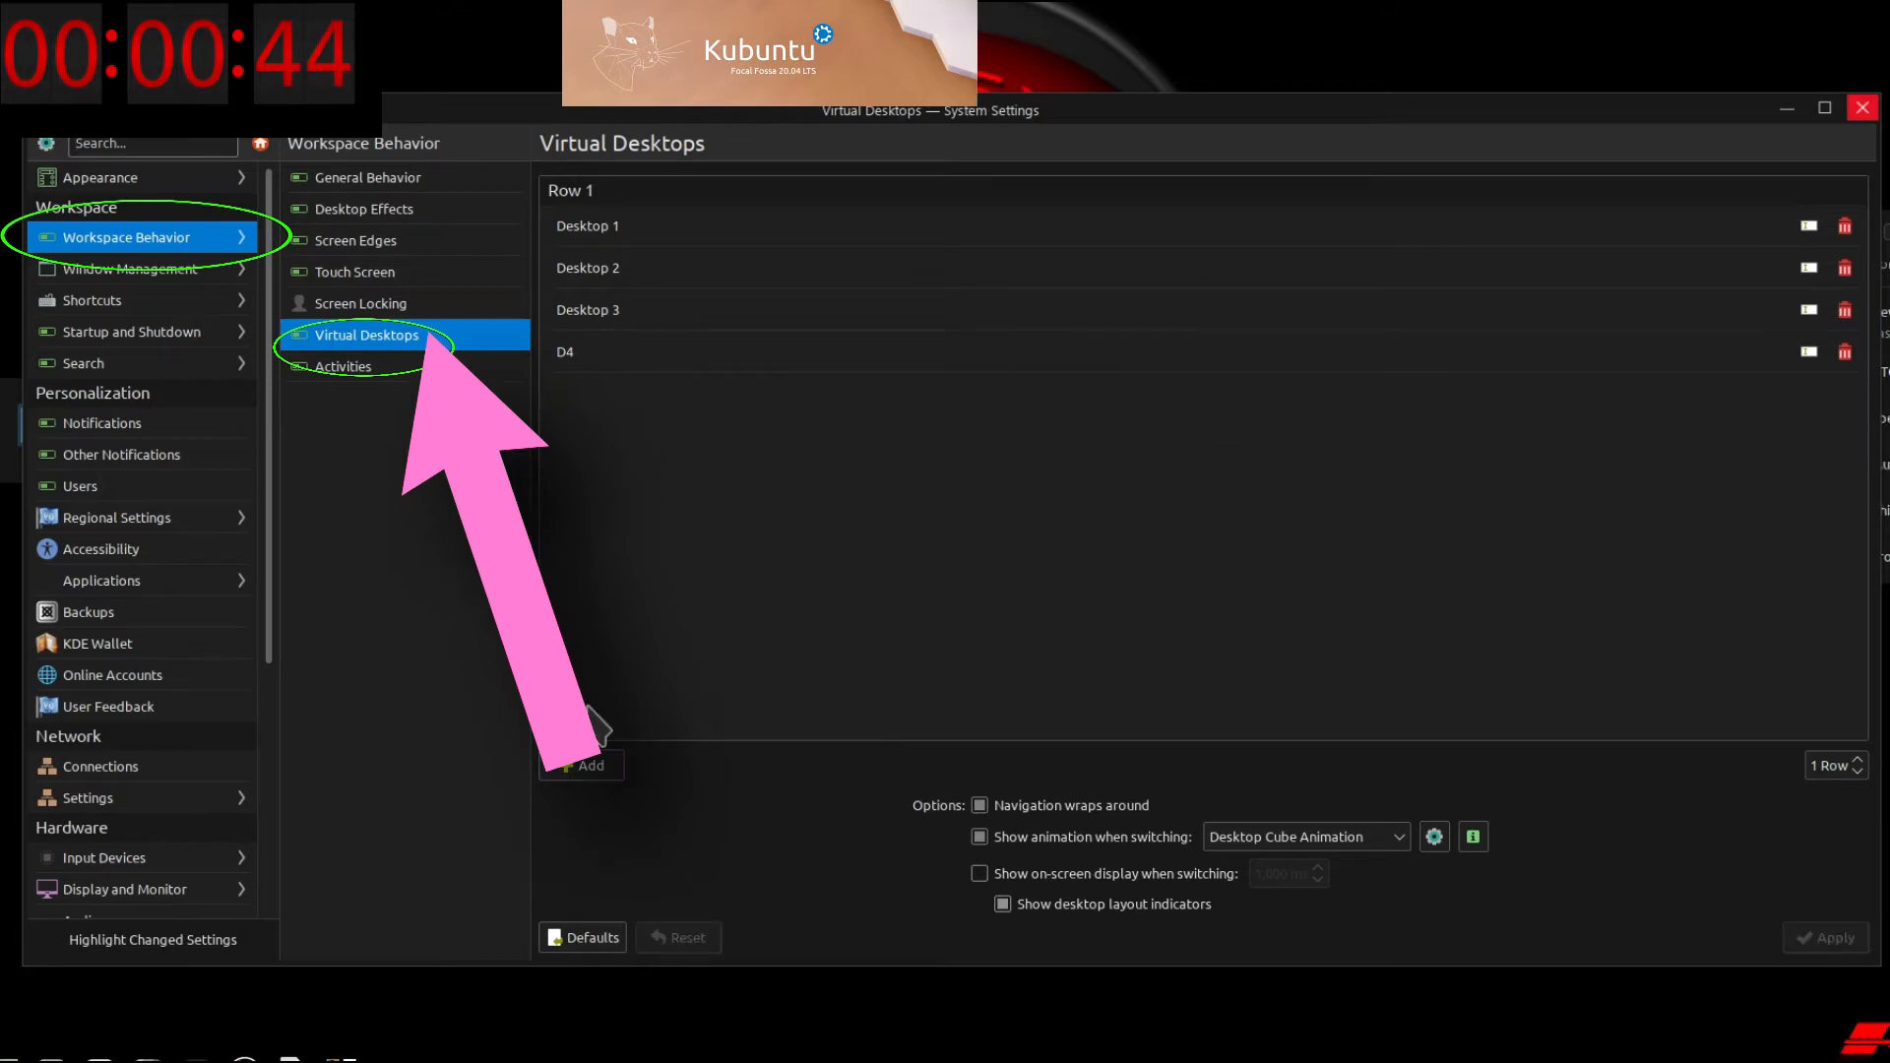
{"action": "left_click", "coordinate": [580, 766]}
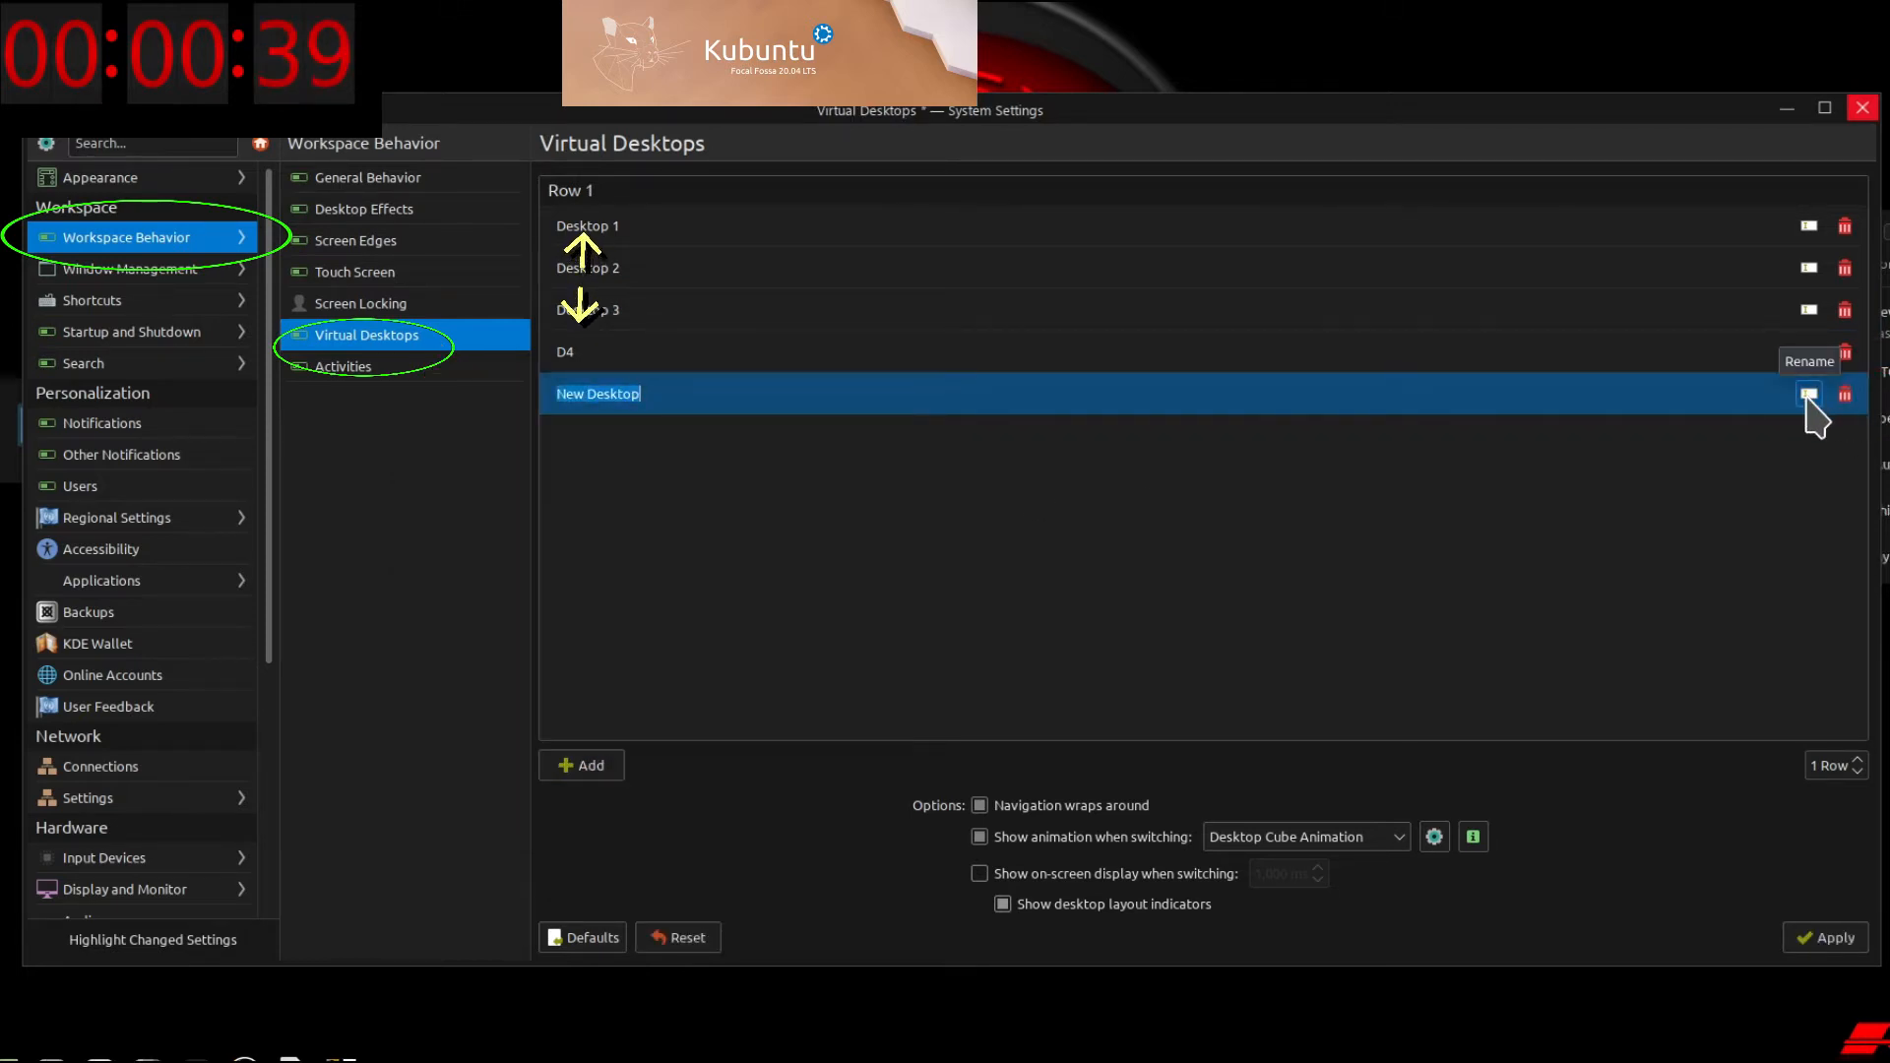
{"action": "type", "text": "D5"}
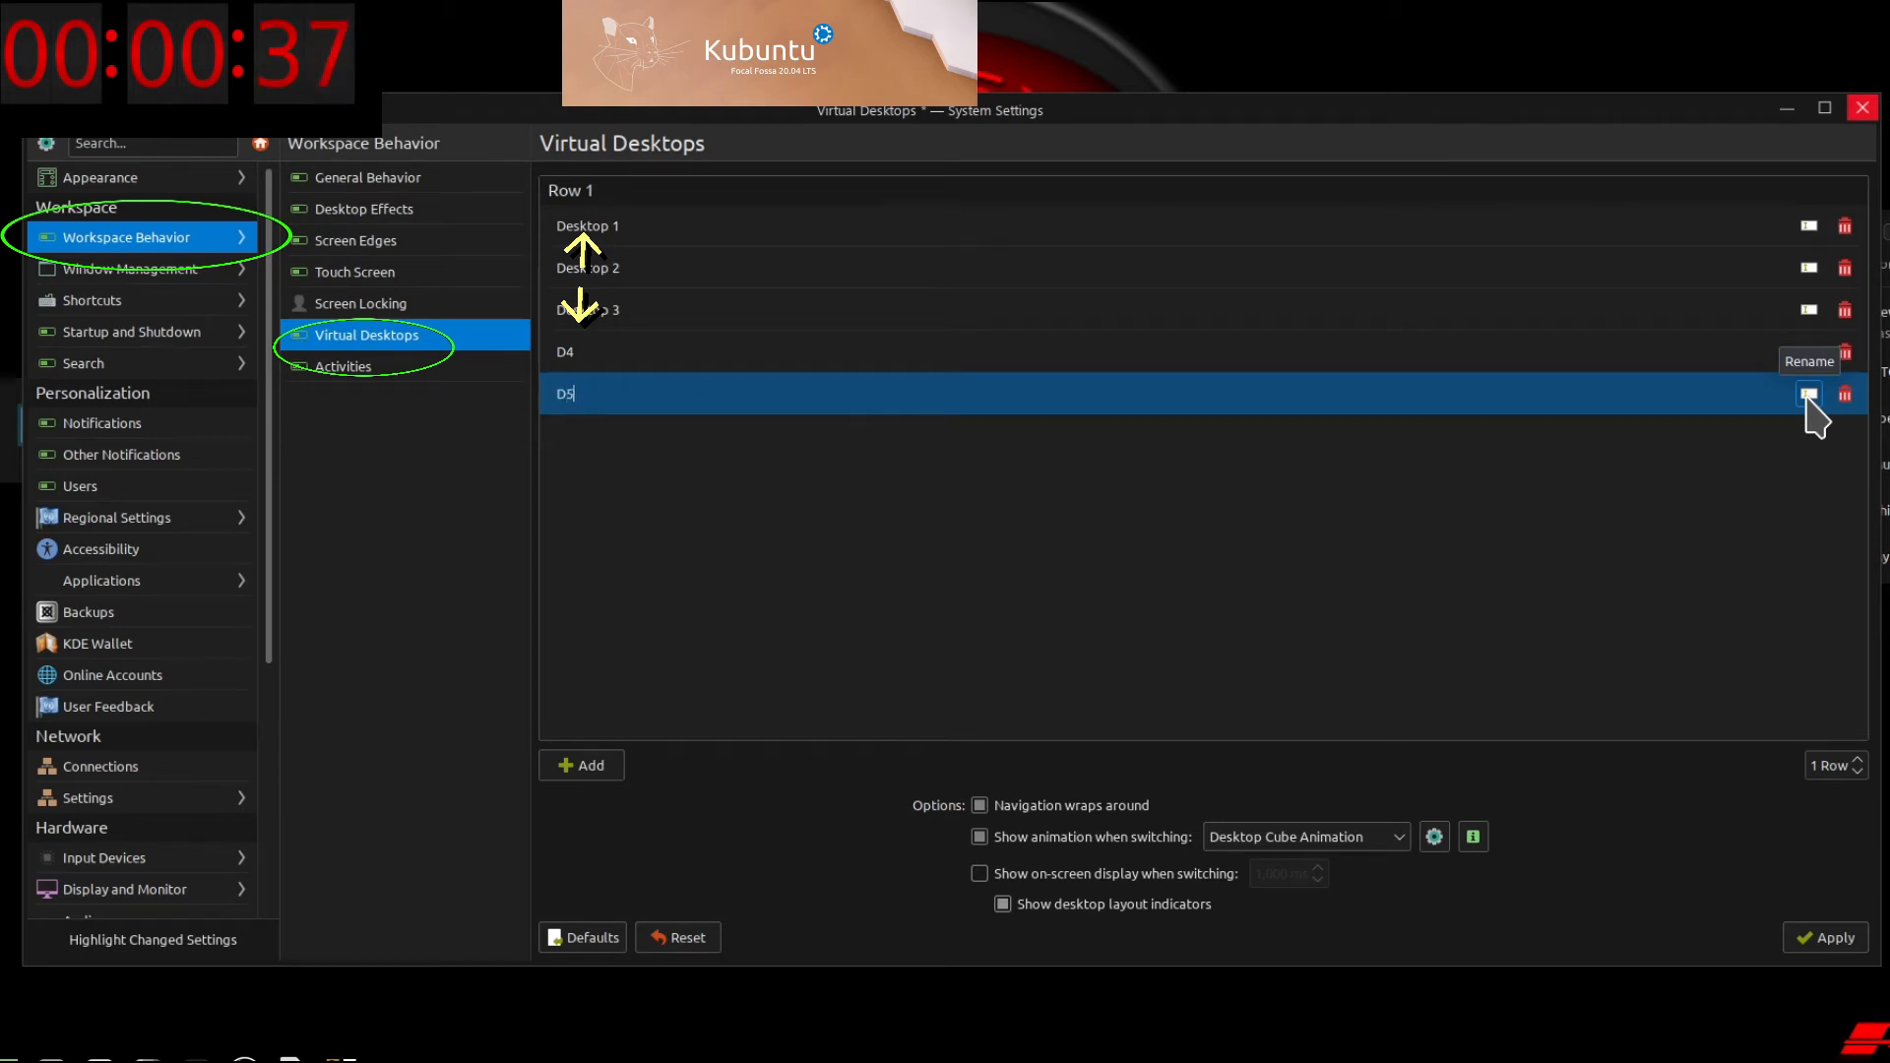
{"action": "left_click", "coordinate": [580, 764]}
{"action": "type", "text": "D6"}
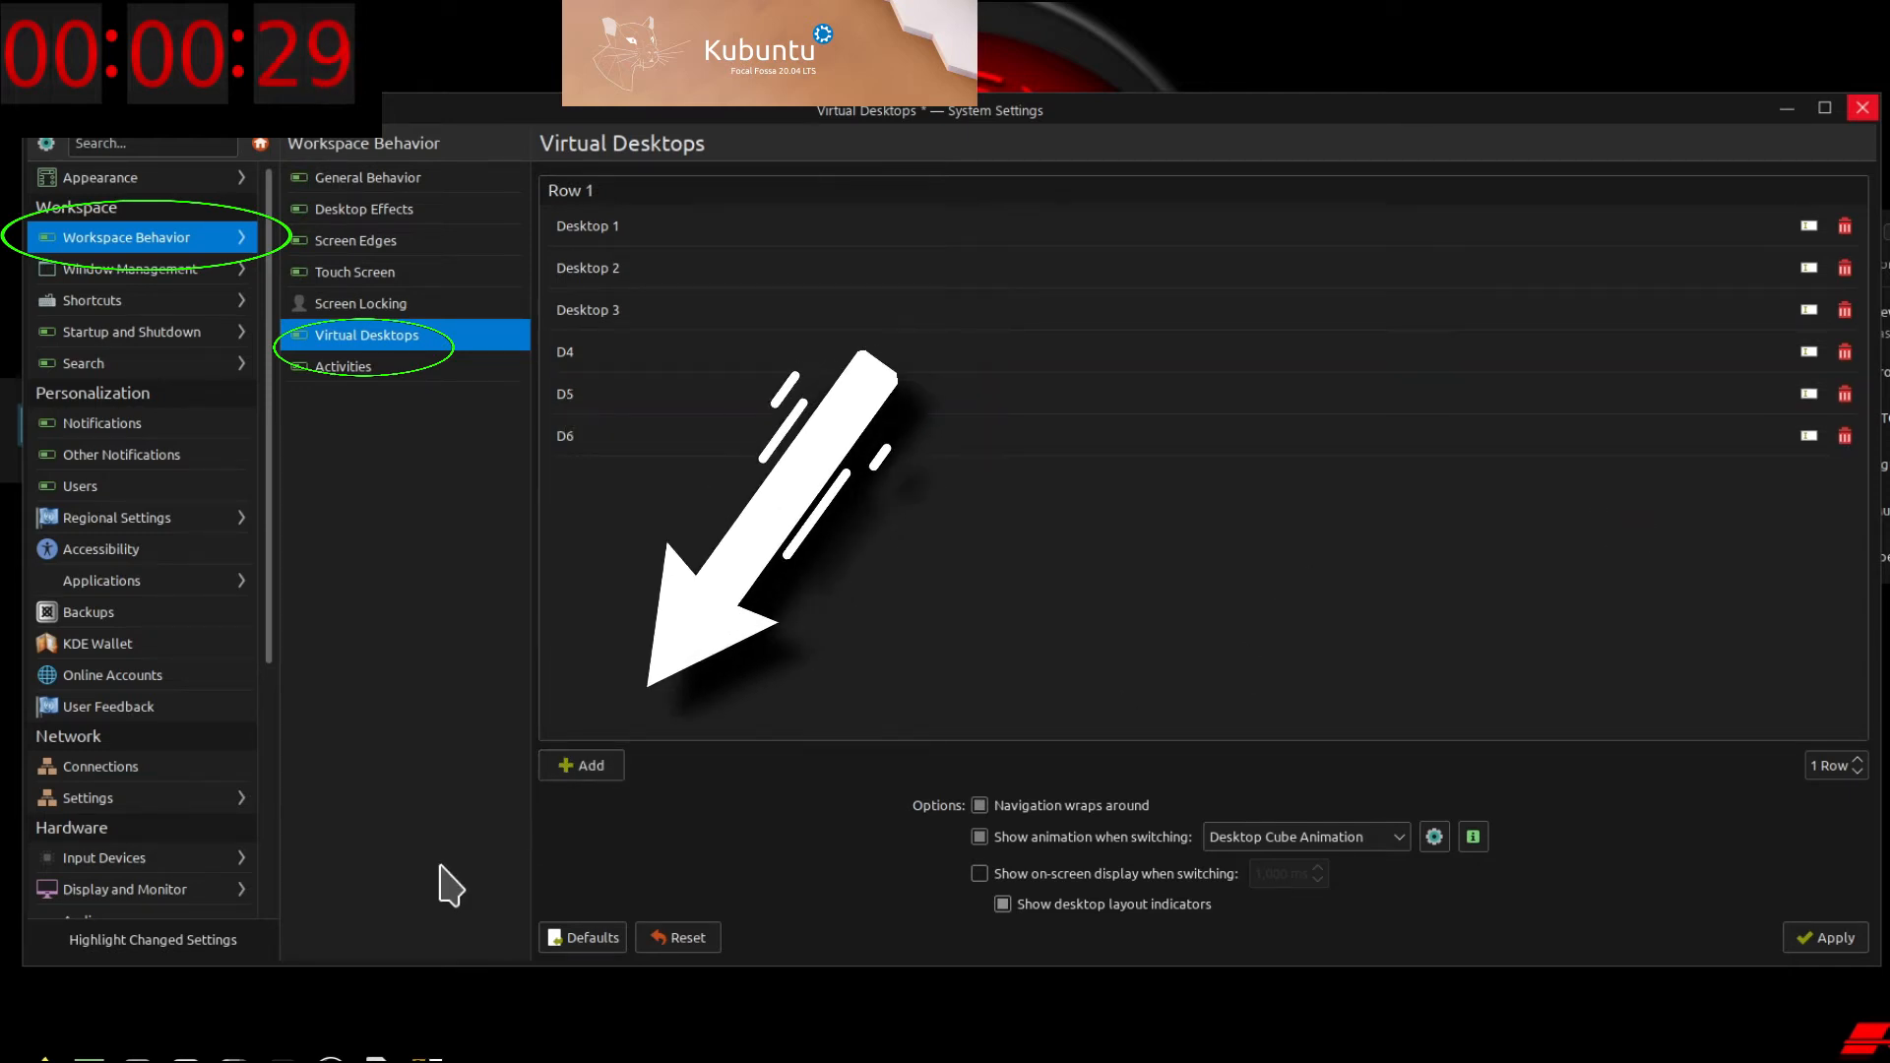
{"action": "left_click", "coordinate": [580, 764]}
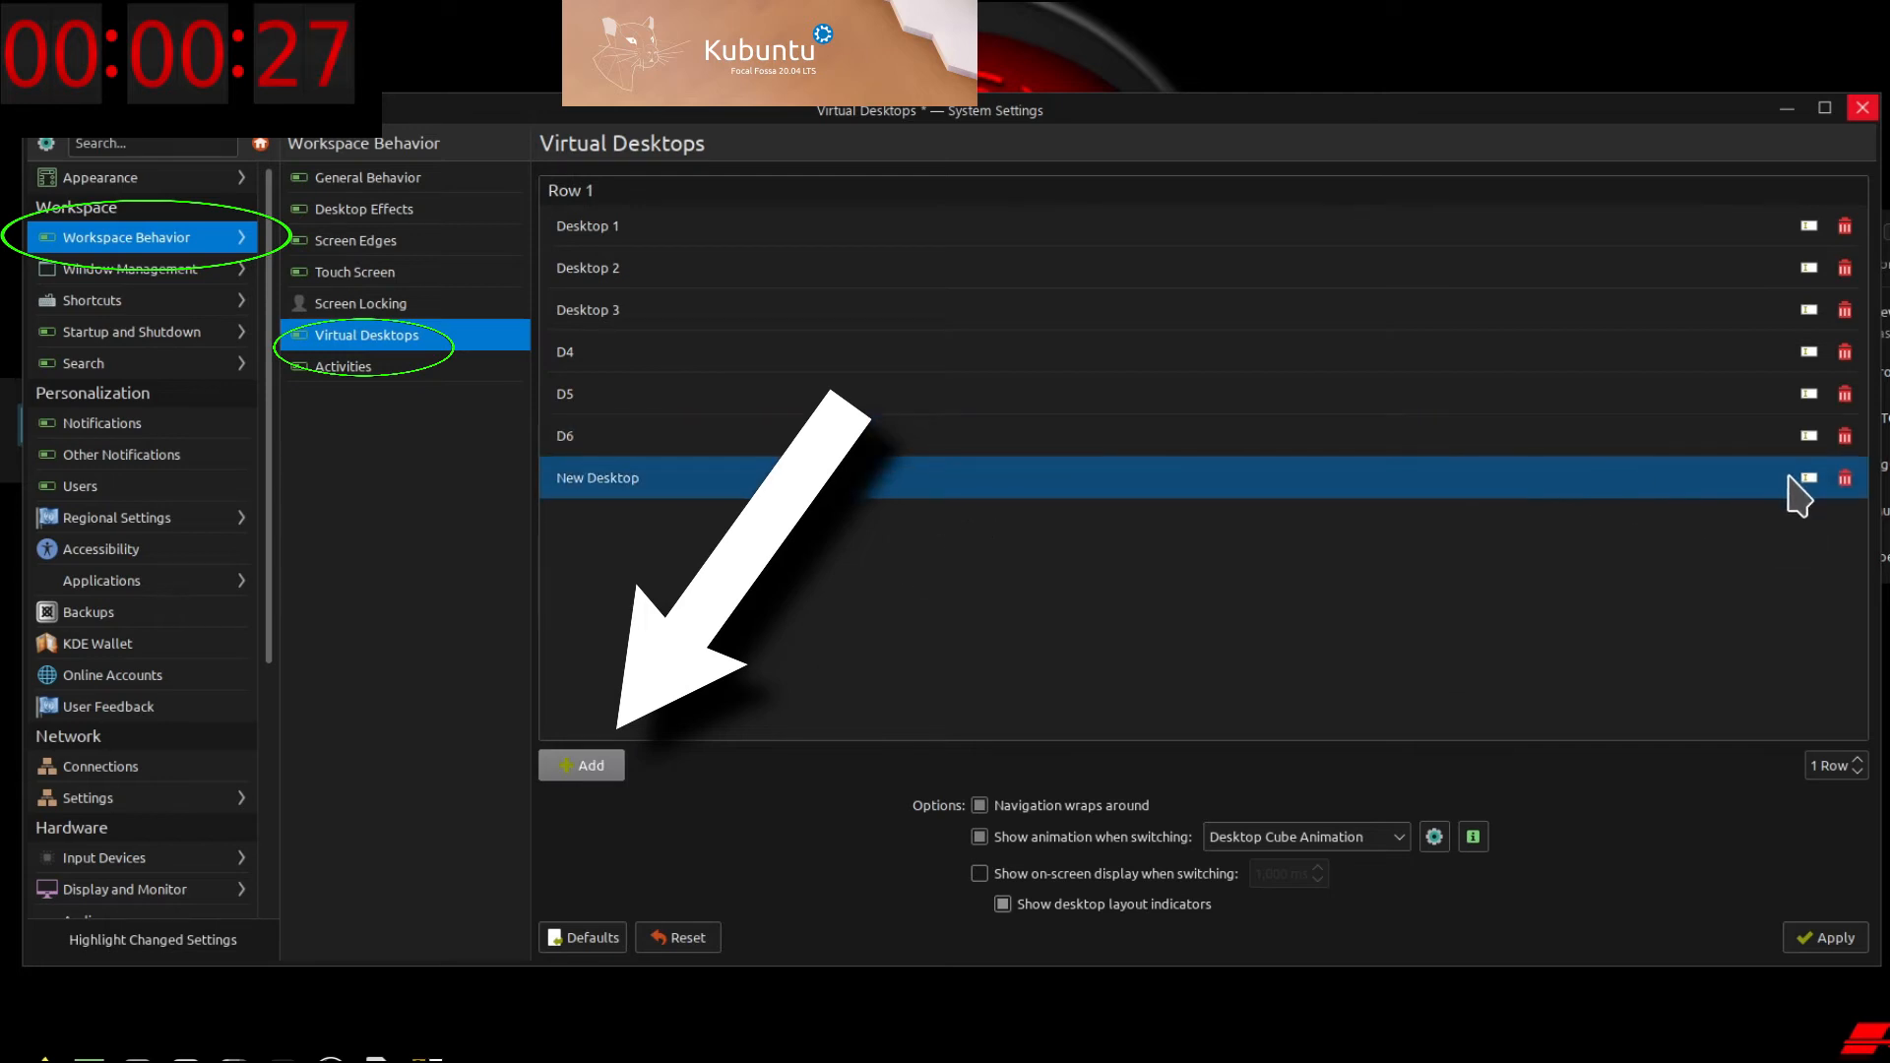
- Rename the seventh desktop D7, add an eighth named D8, and apply
{"action": "left_click", "coordinate": [1809, 484]}
{"action": "type", "text": "D7"}
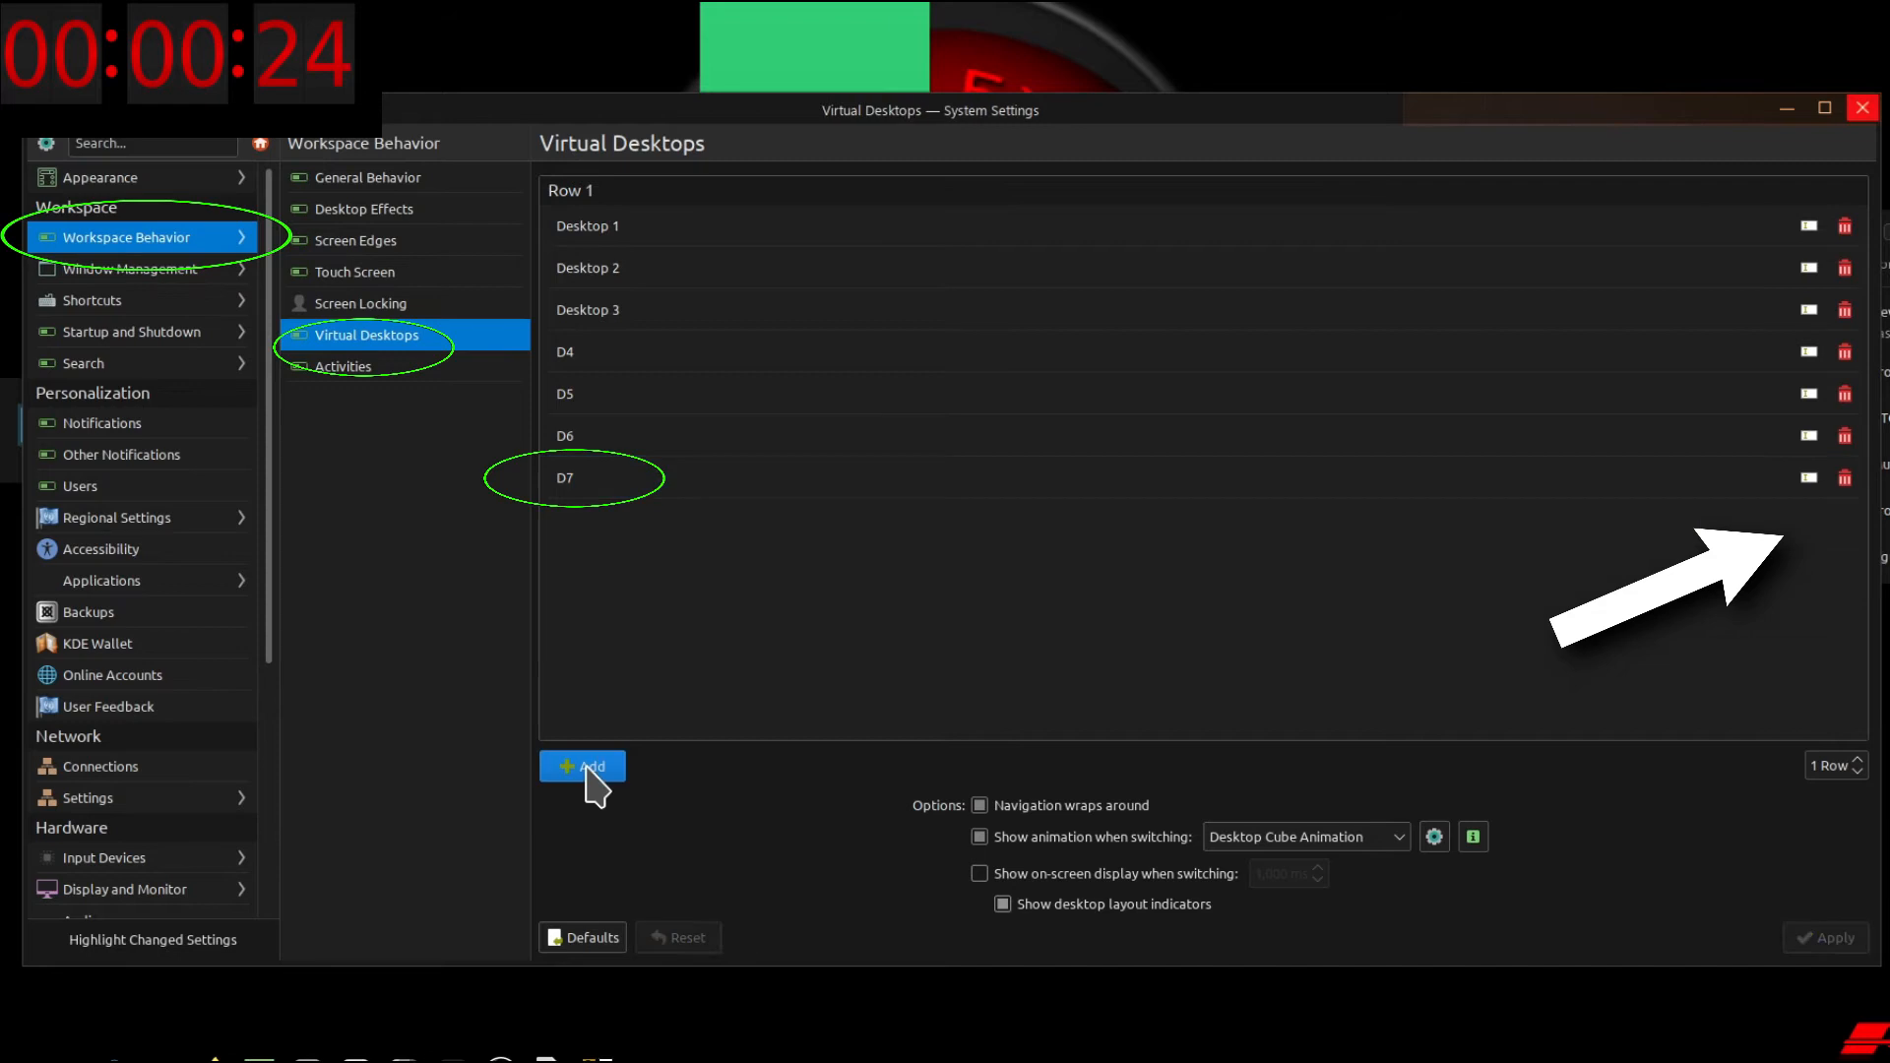
{"action": "left_click", "coordinate": [581, 767]}
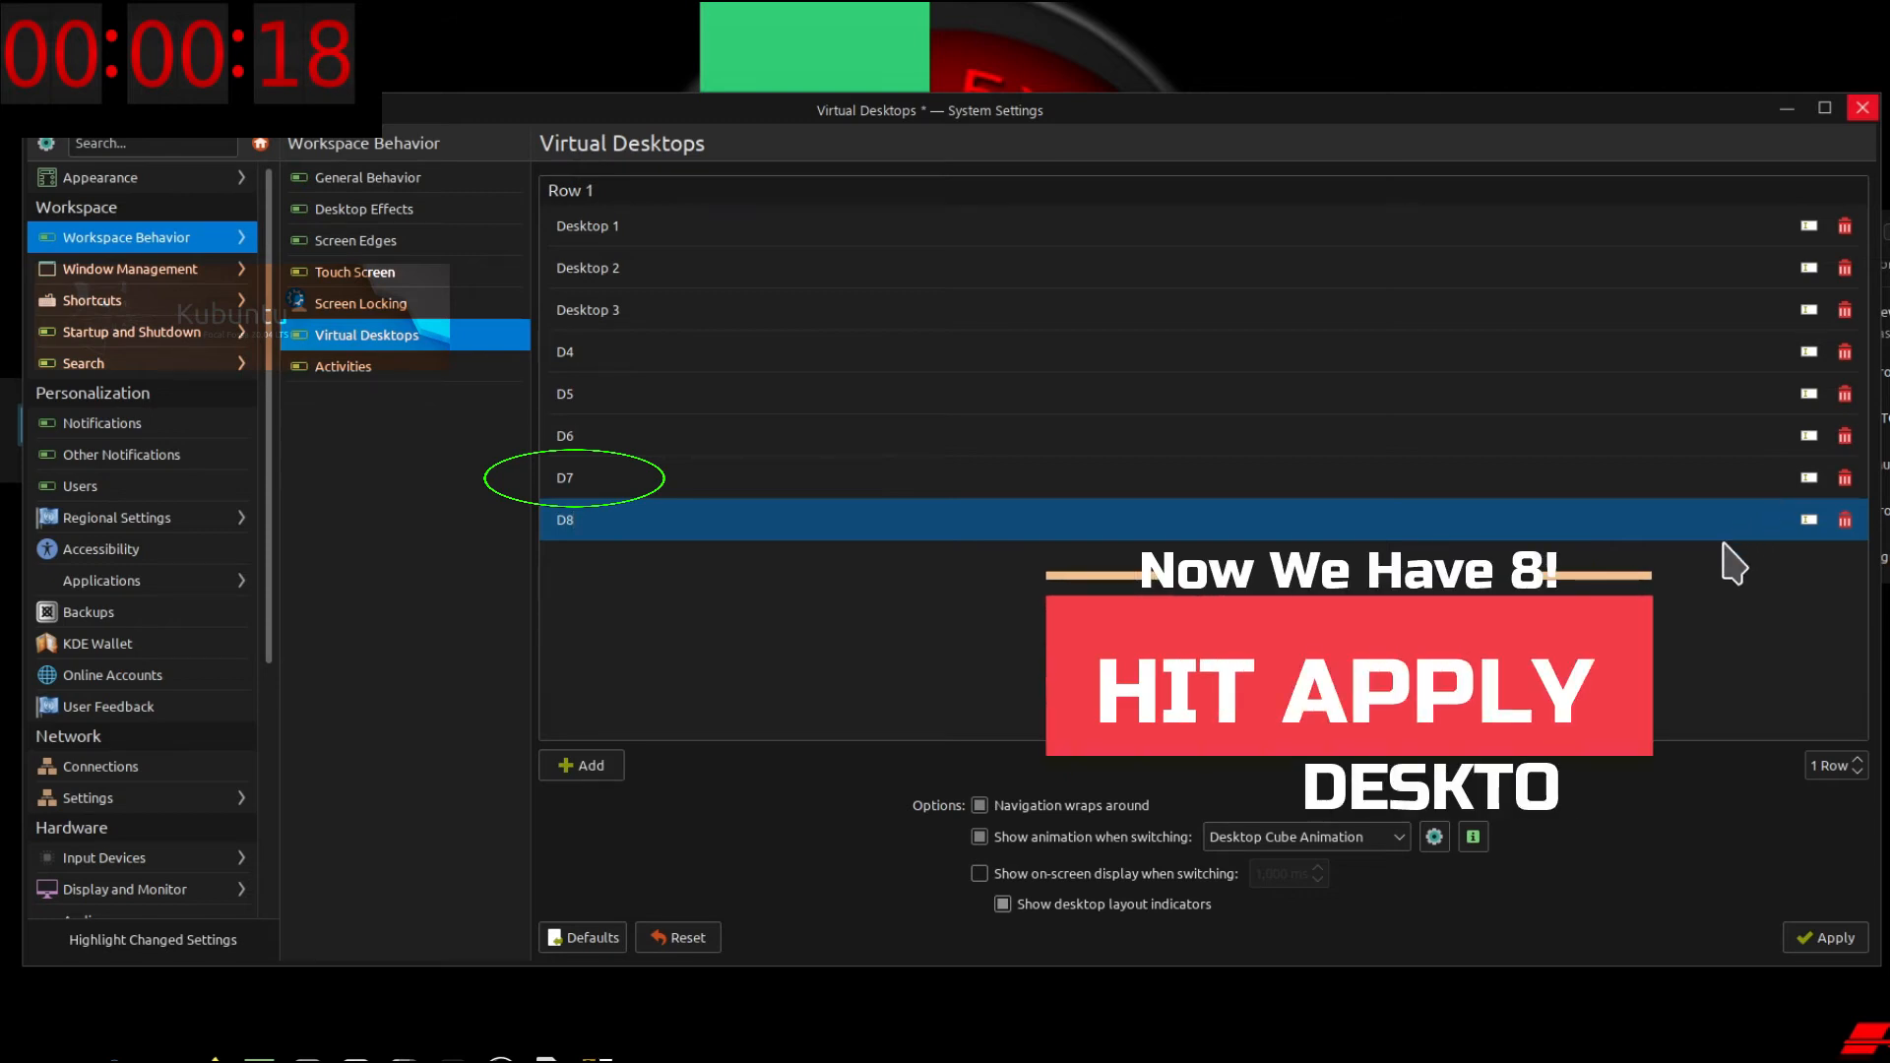
{"action": "left_click", "coordinate": [1833, 937]}
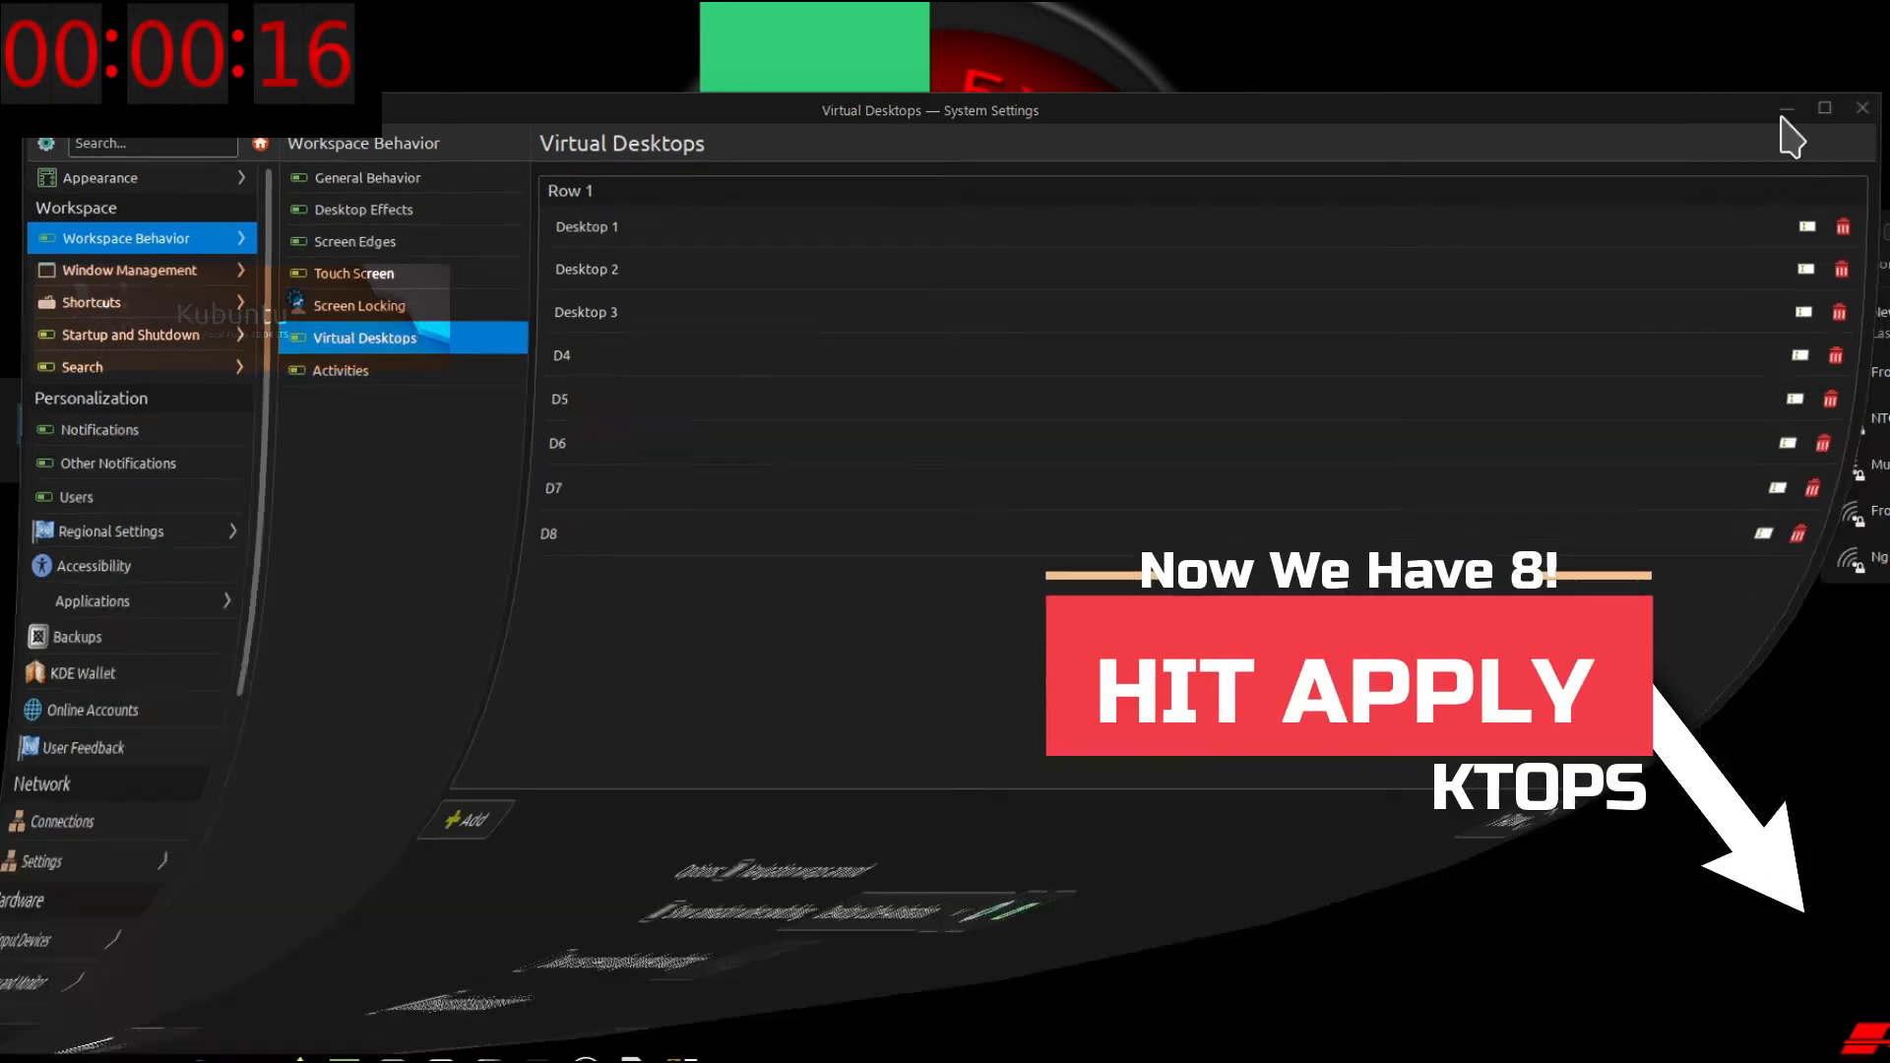